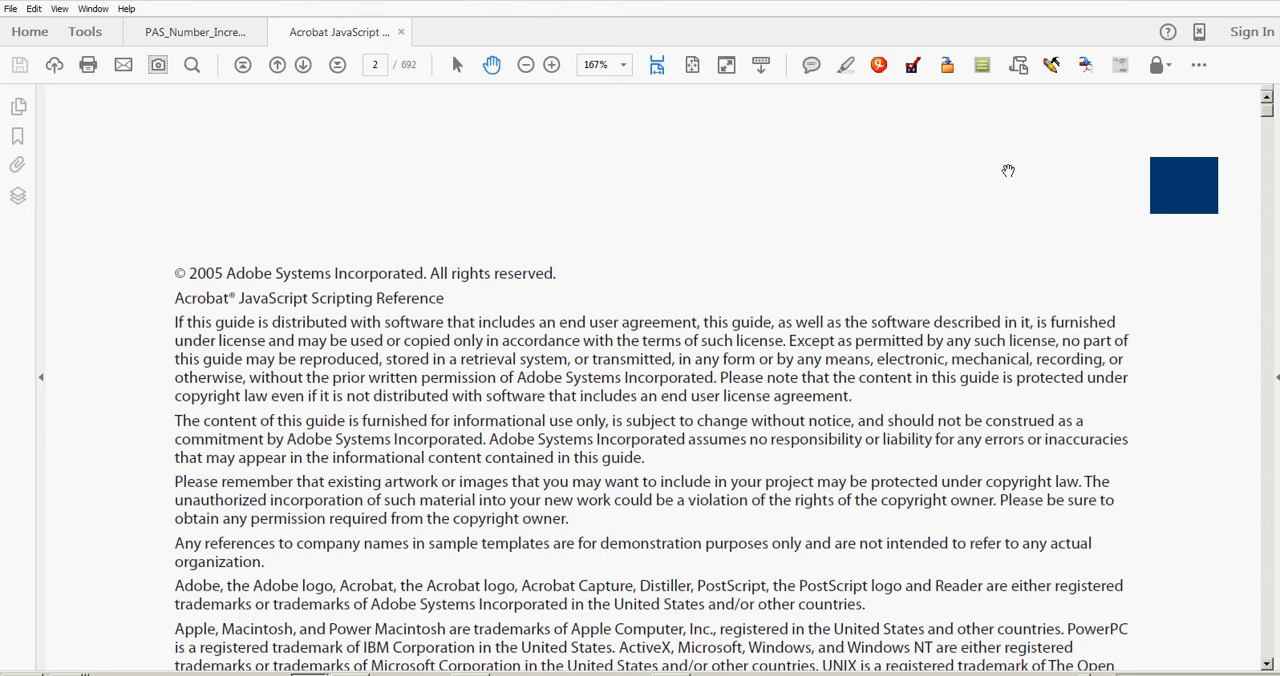
Step: Place the first PAS_Dynamic number stamp above the copyright notice
click(1200, 64)
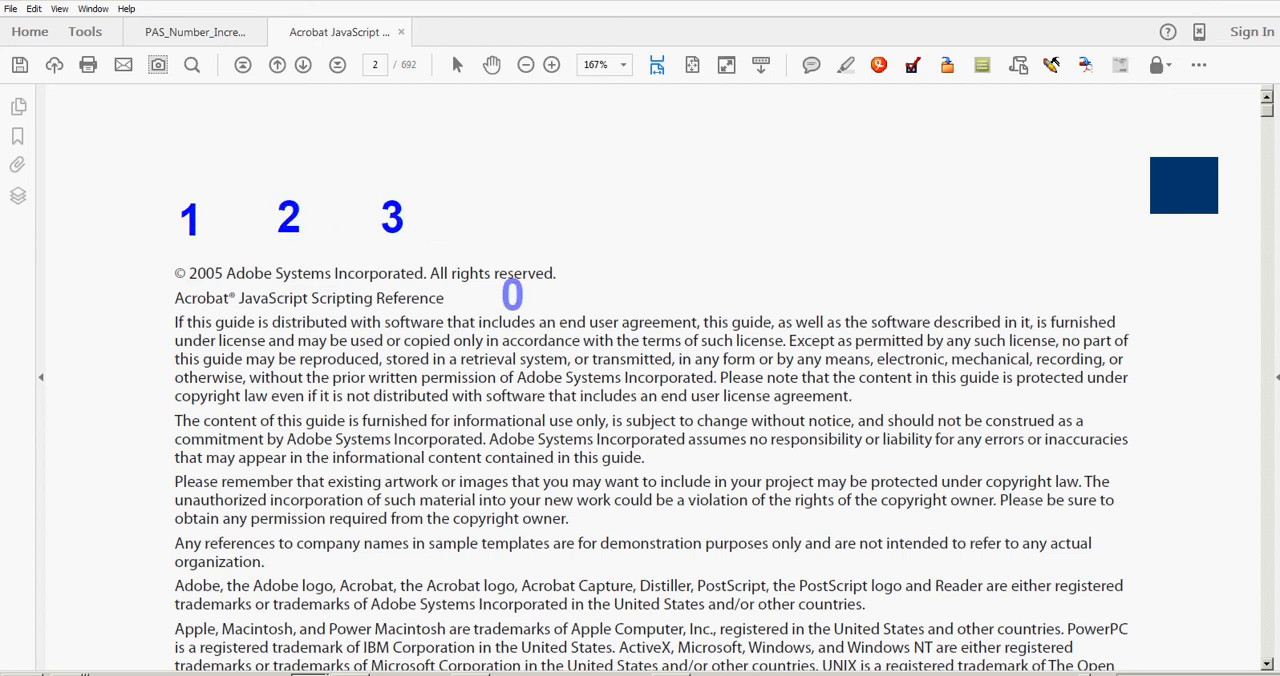
Step: Continue placing number stamps 4 through 9 across the page body text
drag(512, 292, 128, 368)
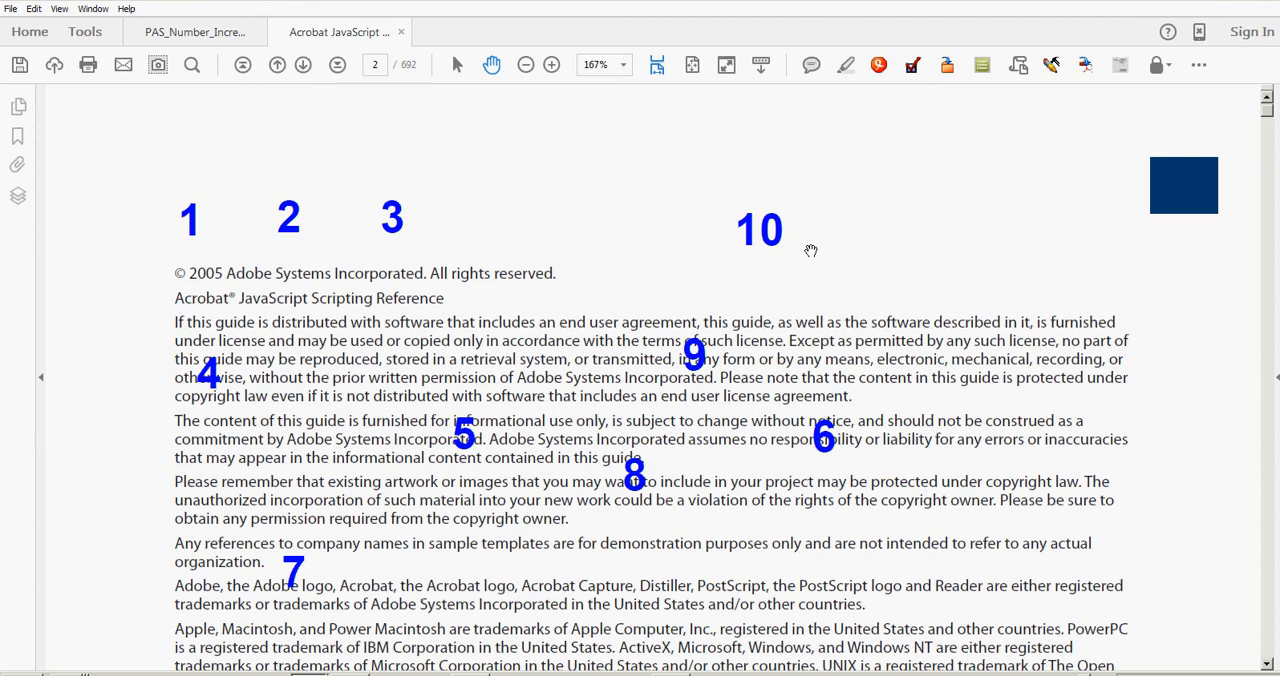
click(760, 228)
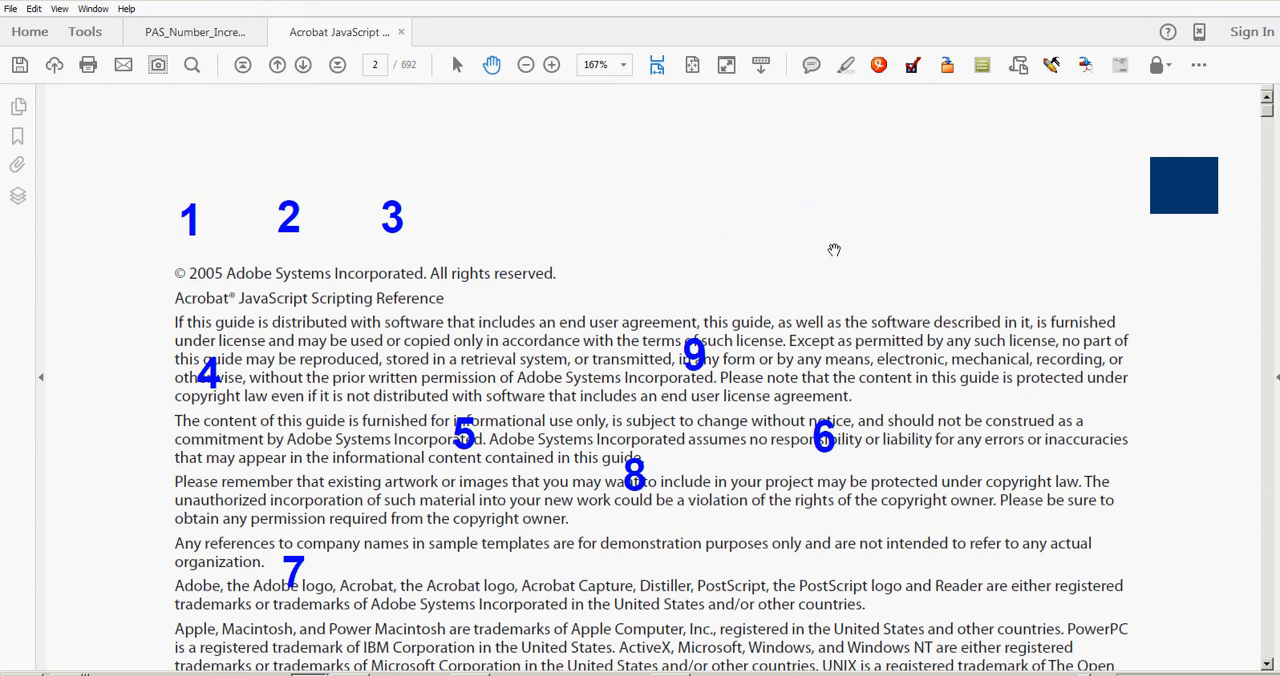
click(1198, 64)
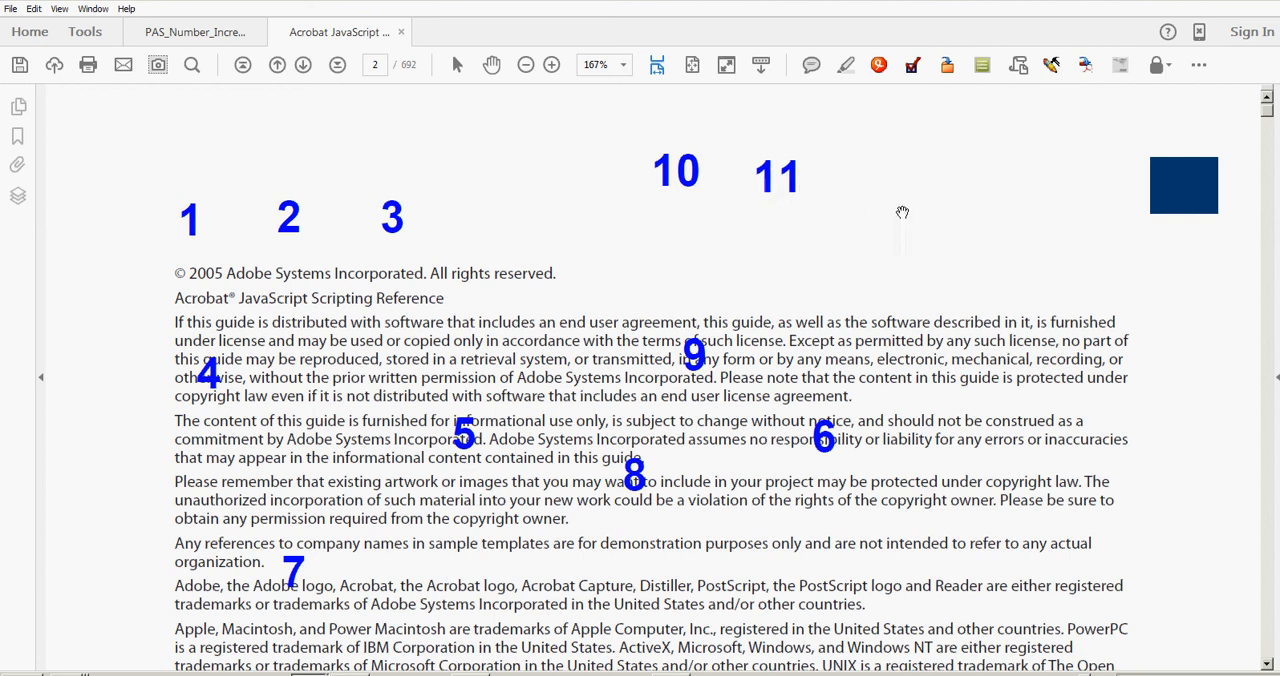
mouse_move(910, 240)
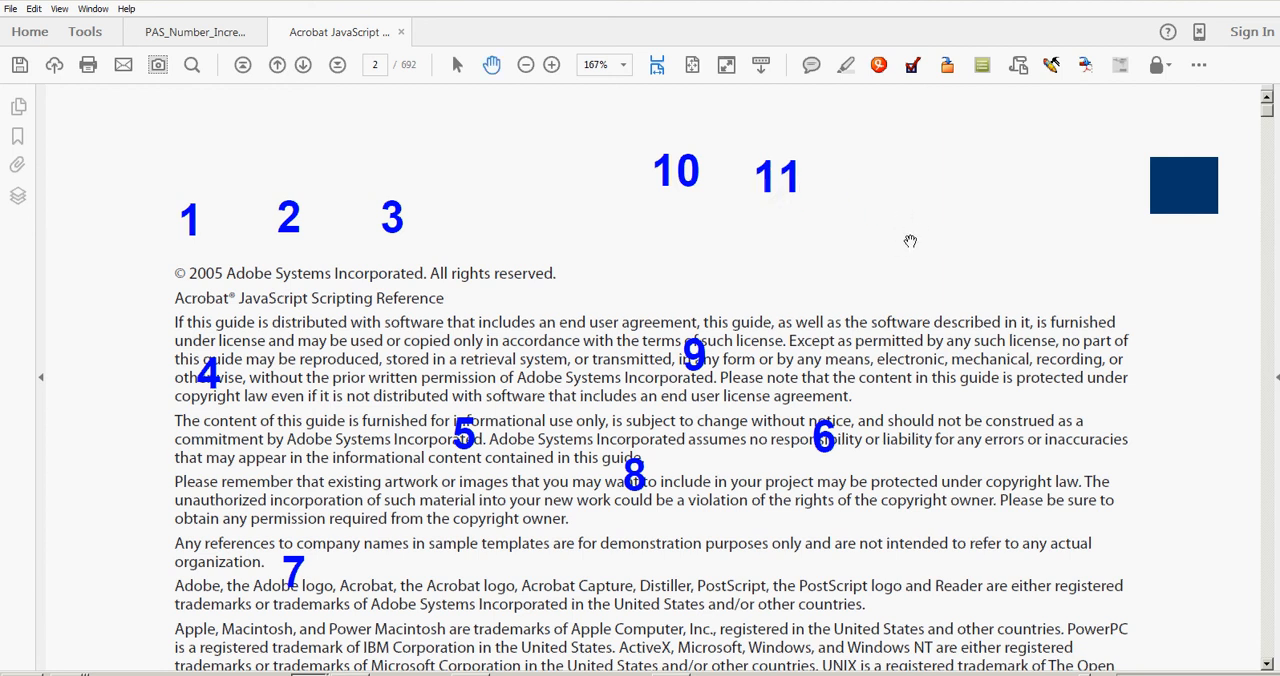
mouse_move(796, 176)
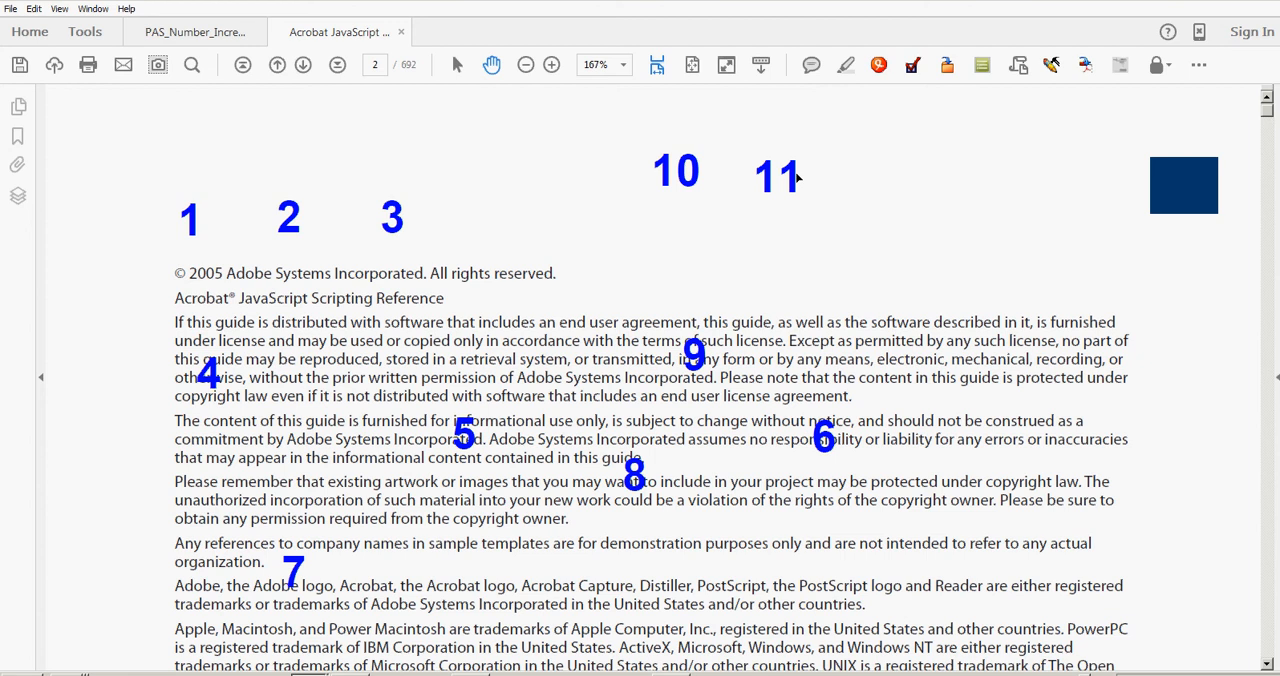
mouse_move(850, 238)
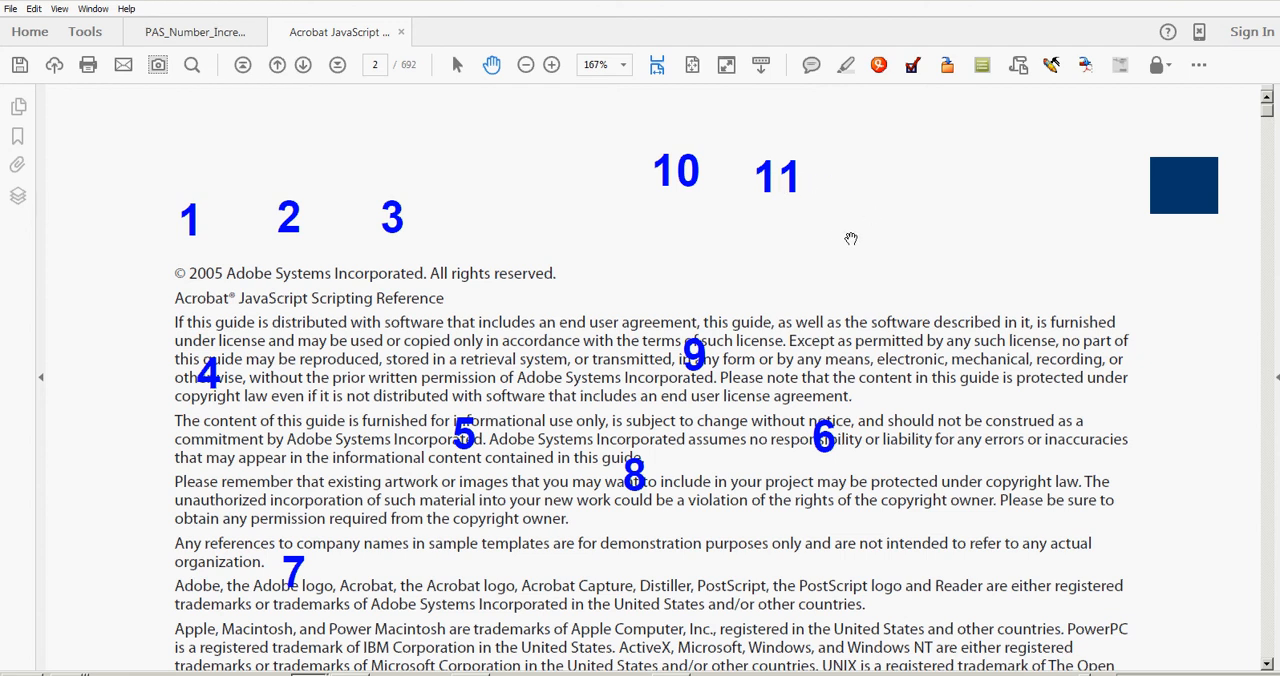
mouse_move(722, 228)
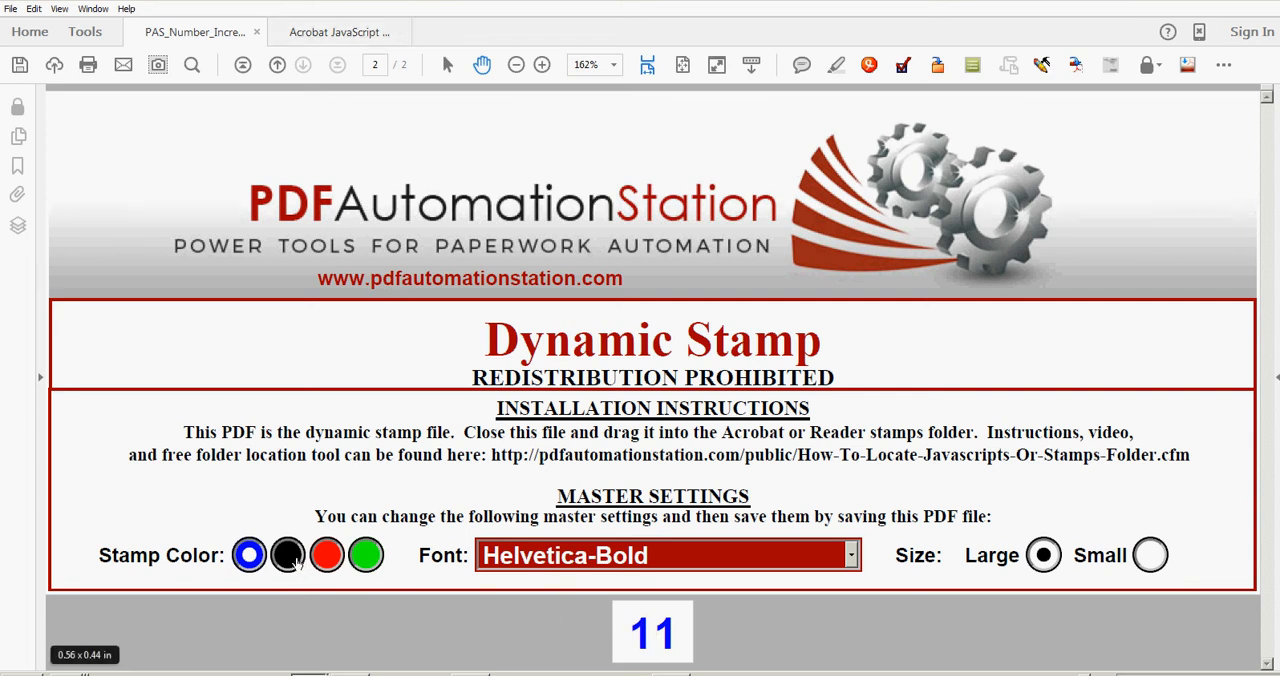
Step: Set the stamp colour to black, font to BookAntiqua,Bold and size to Small
click(288, 556)
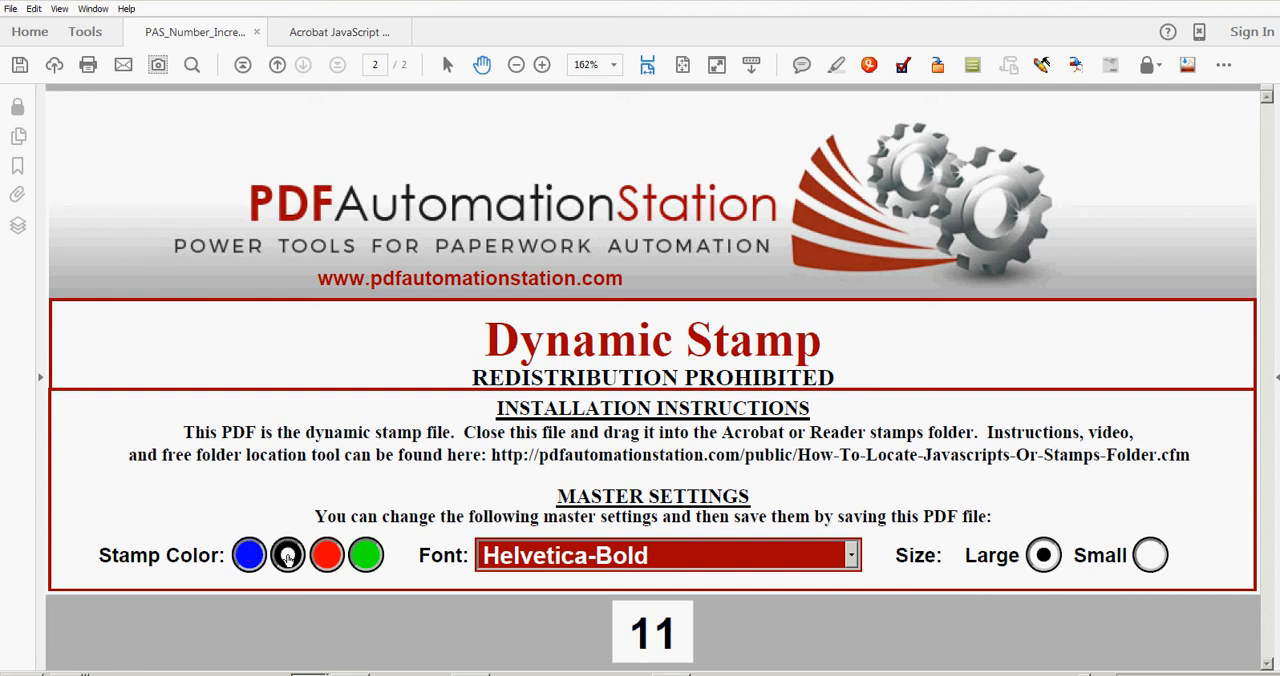
click(848, 556)
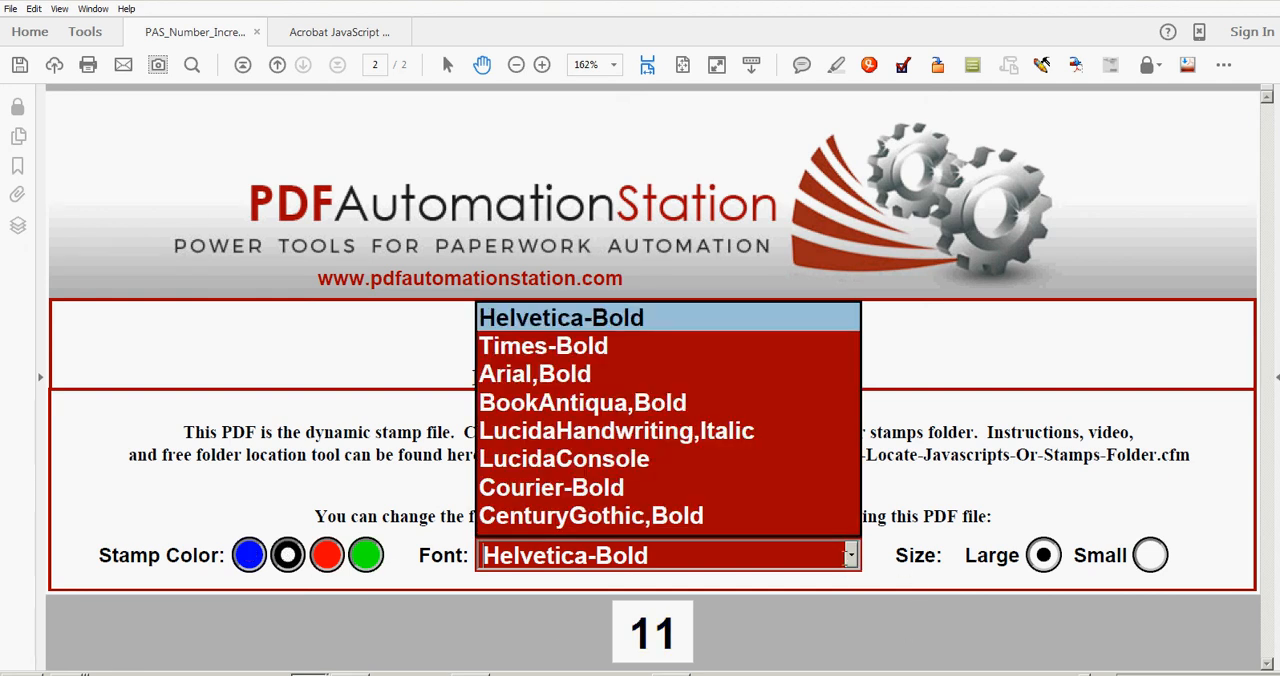
click(580, 402)
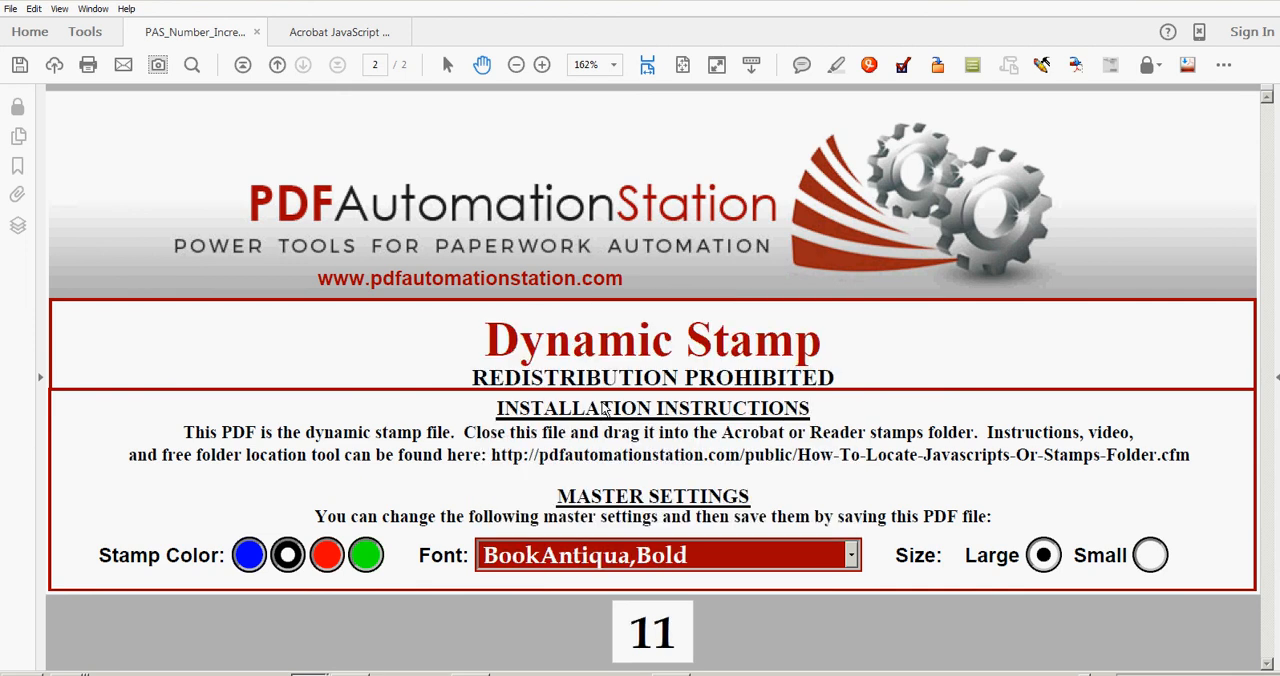
mouse_move(1020, 580)
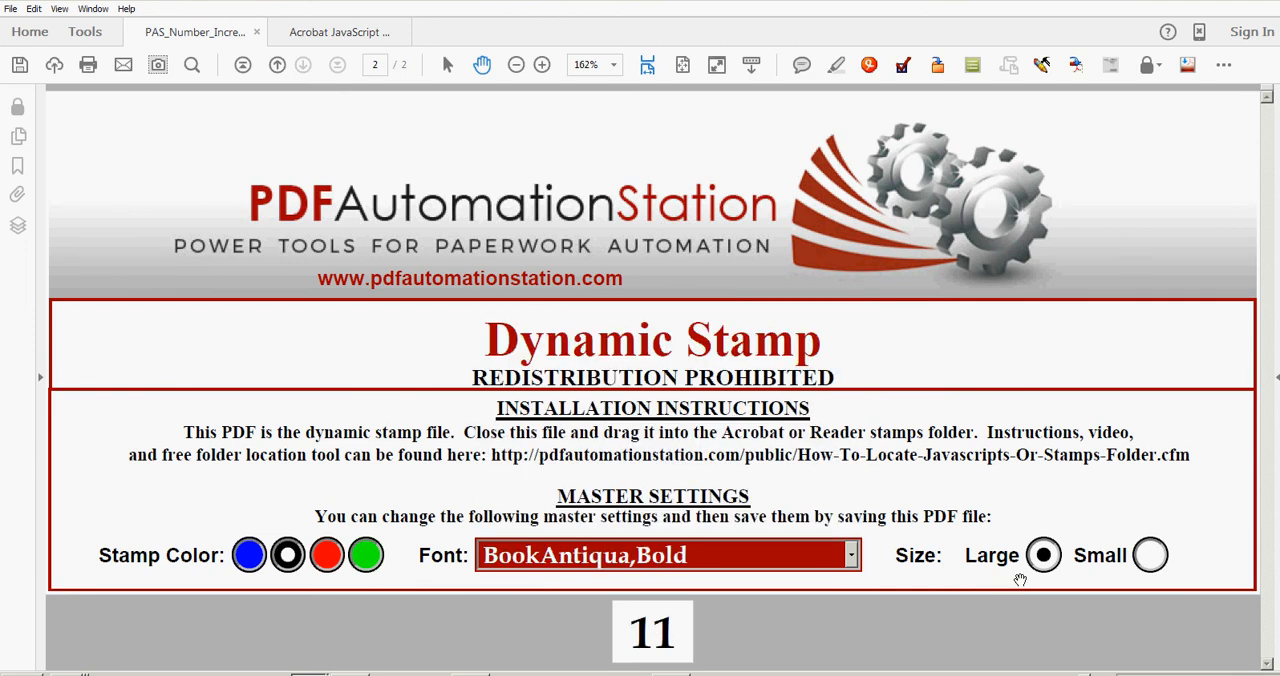
mouse_move(796, 644)
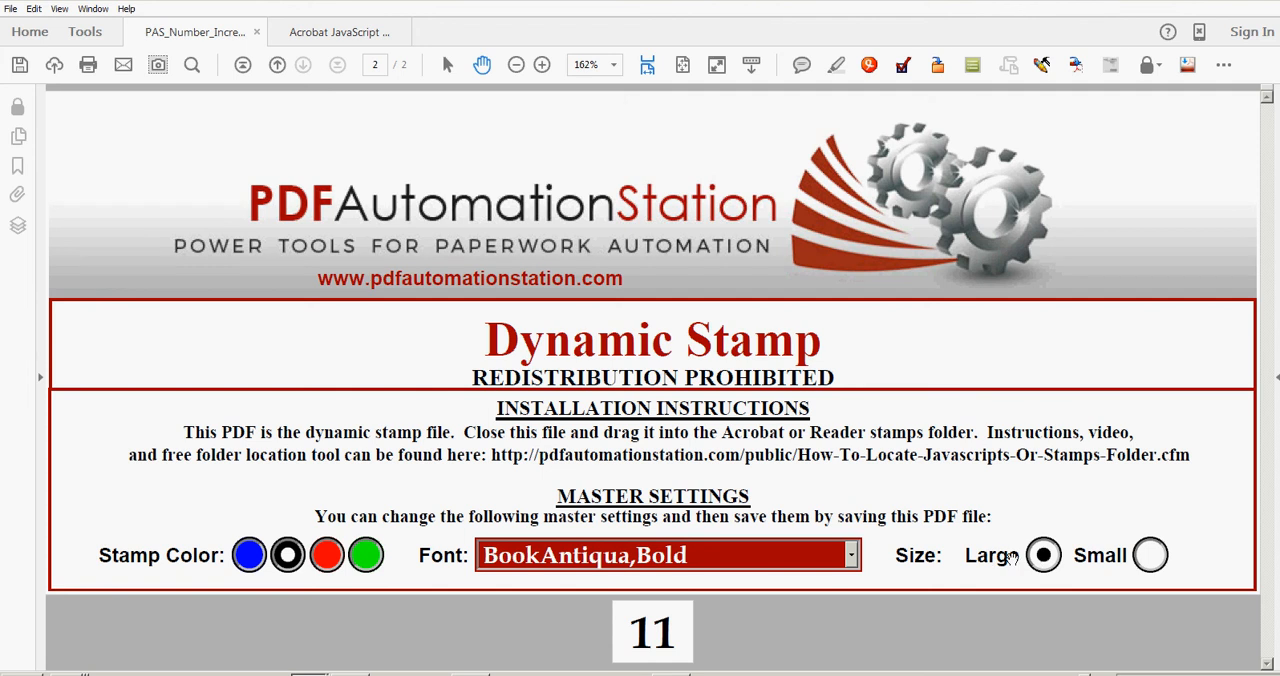
click(1150, 556)
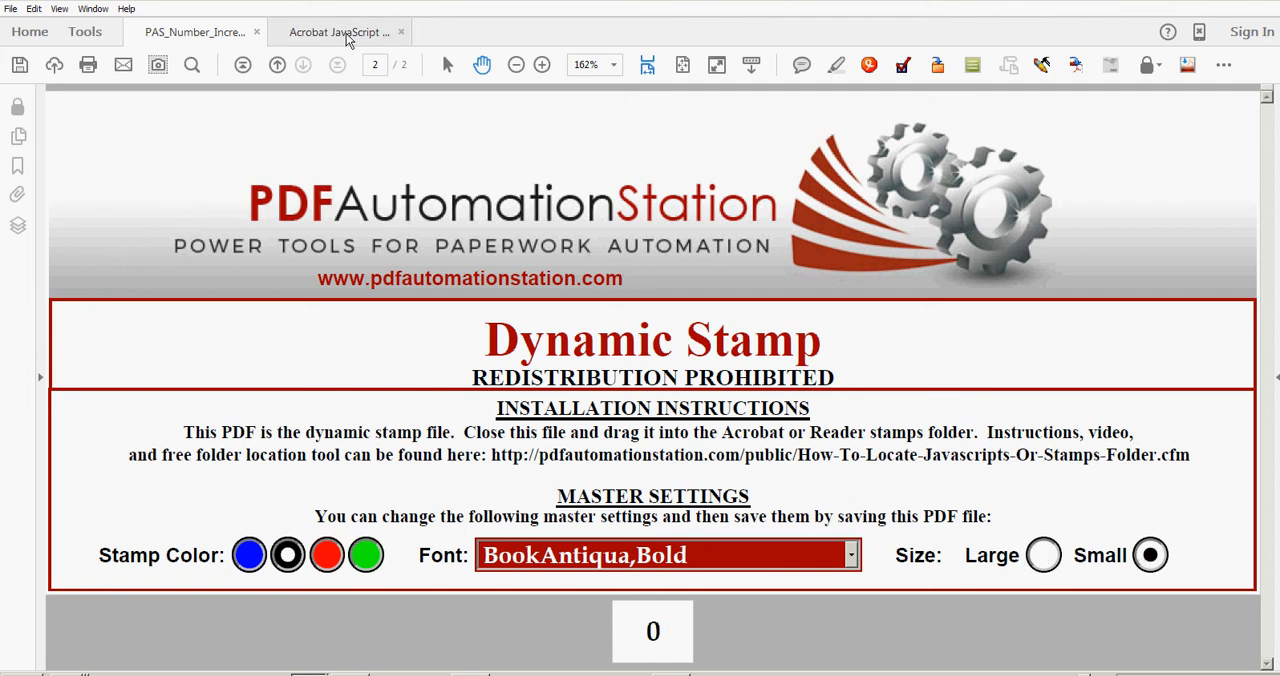
Step: Return to the reference guide and pick the PAS_Dynamic number stamp for stamps 12–18
click(338, 32)
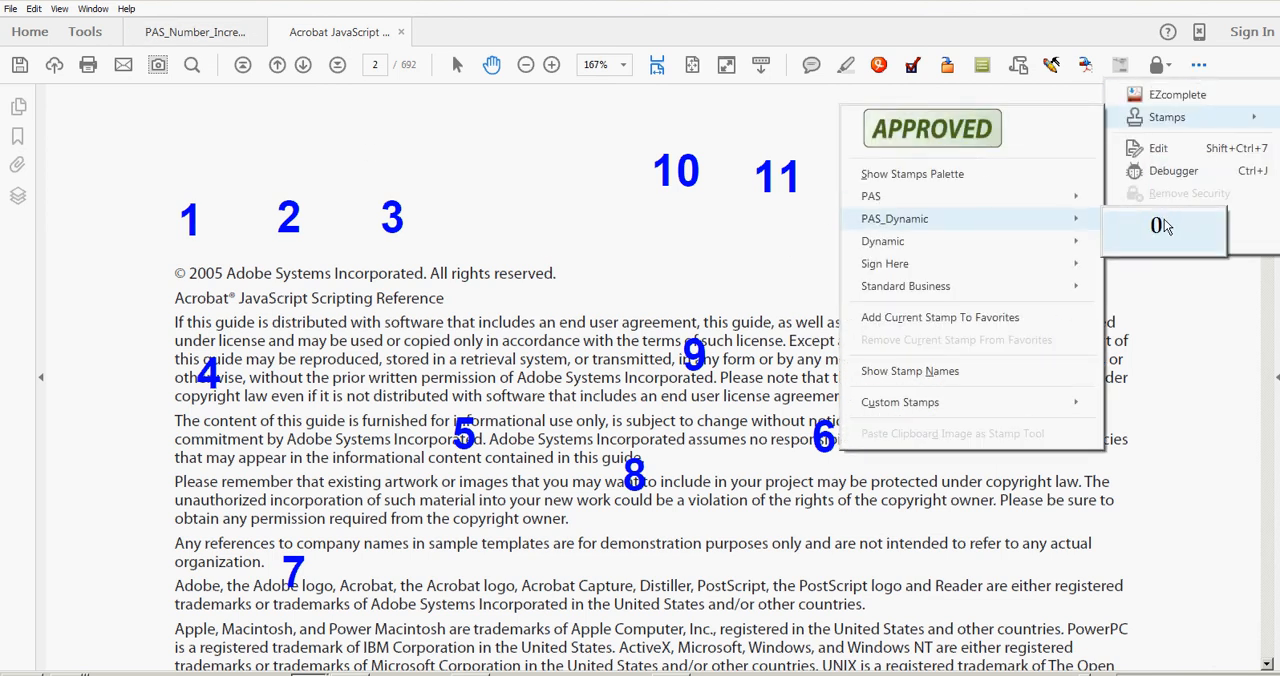
click(1160, 224)
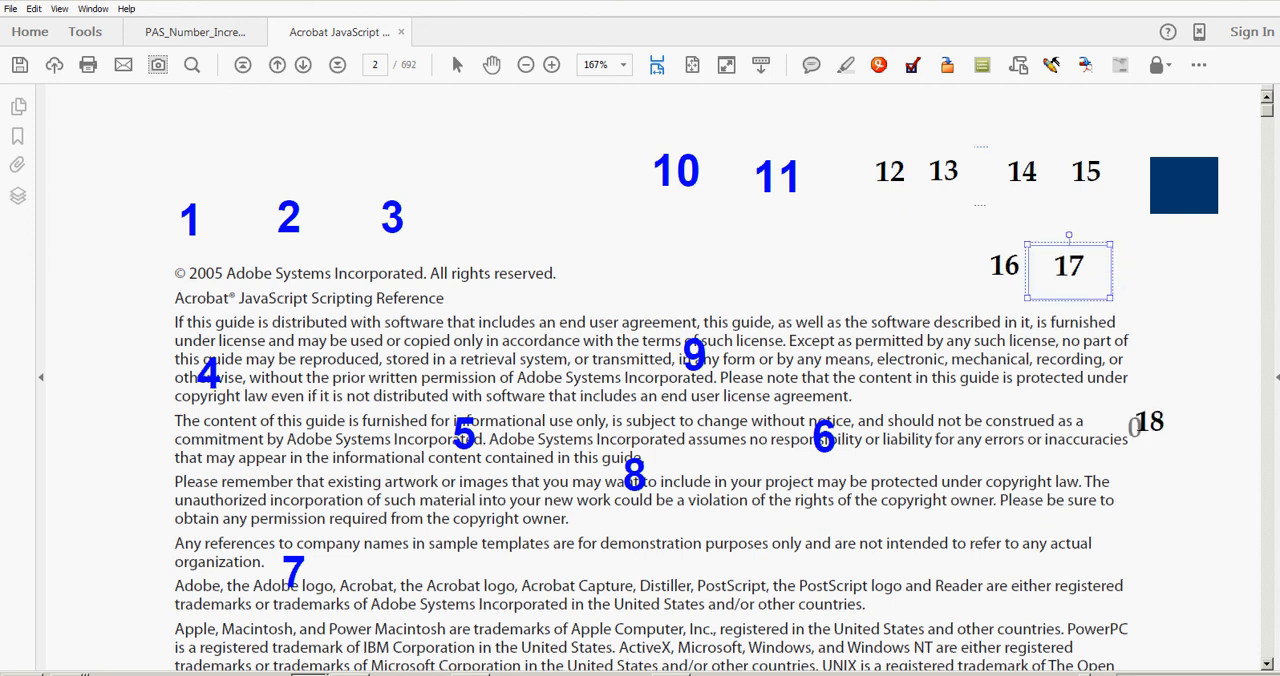
Step: Stamp numbers 19, 20 and 21 above the Contents heading on page 3
scroll(down, 3)
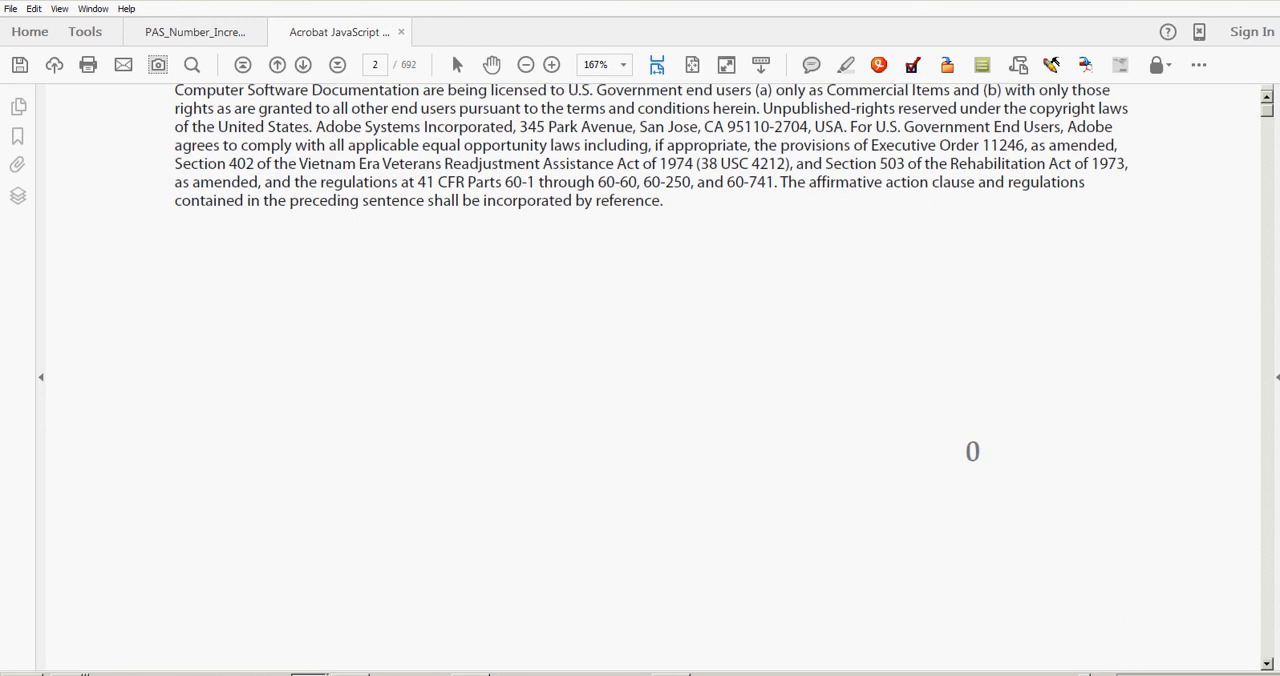
click(304, 64)
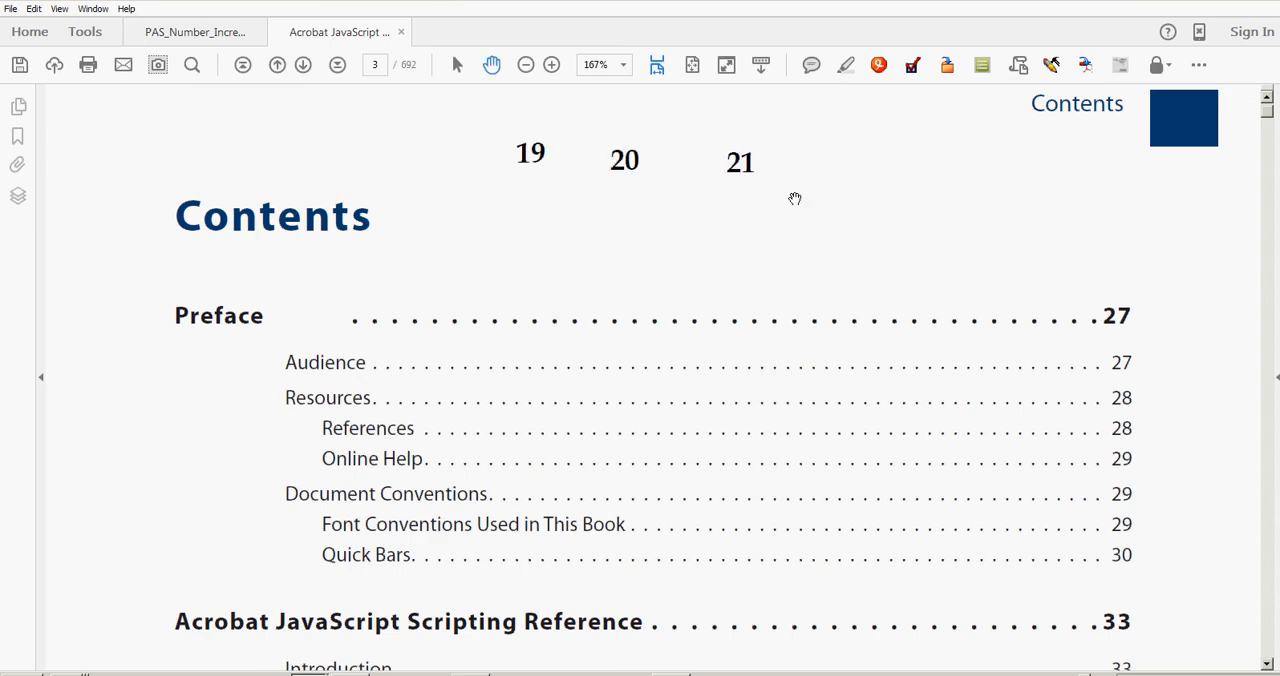
mouse_move(832, 194)
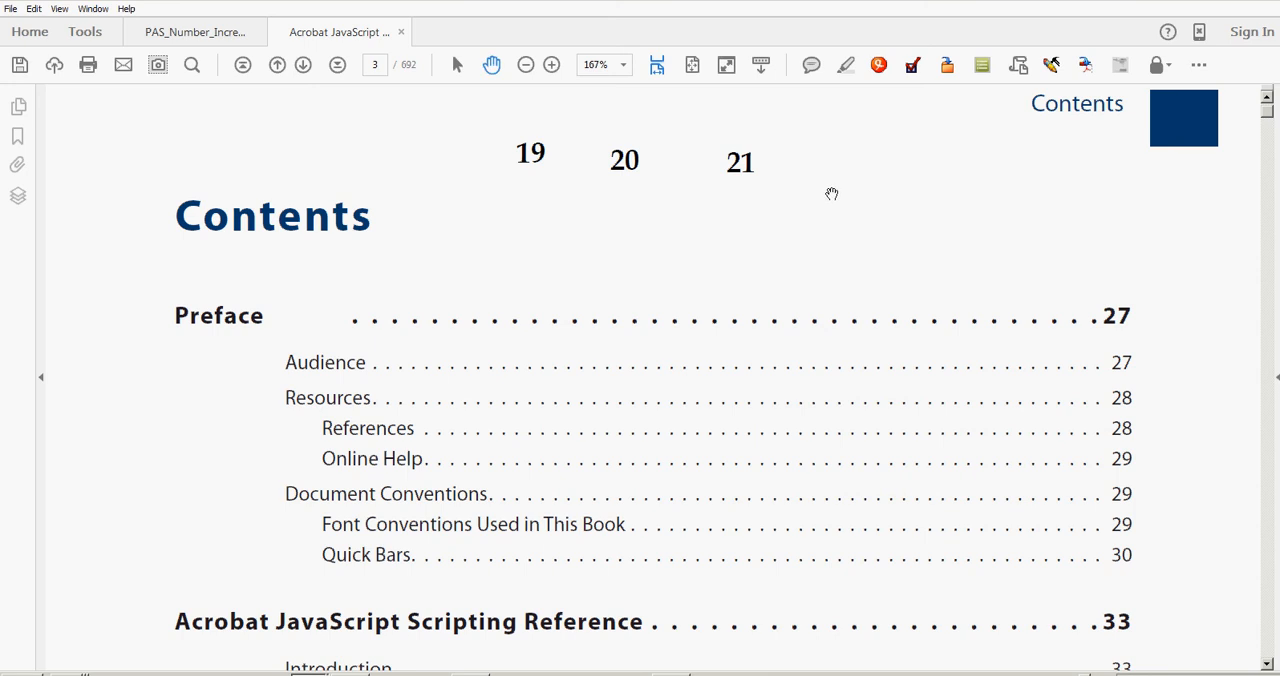
mouse_move(848, 192)
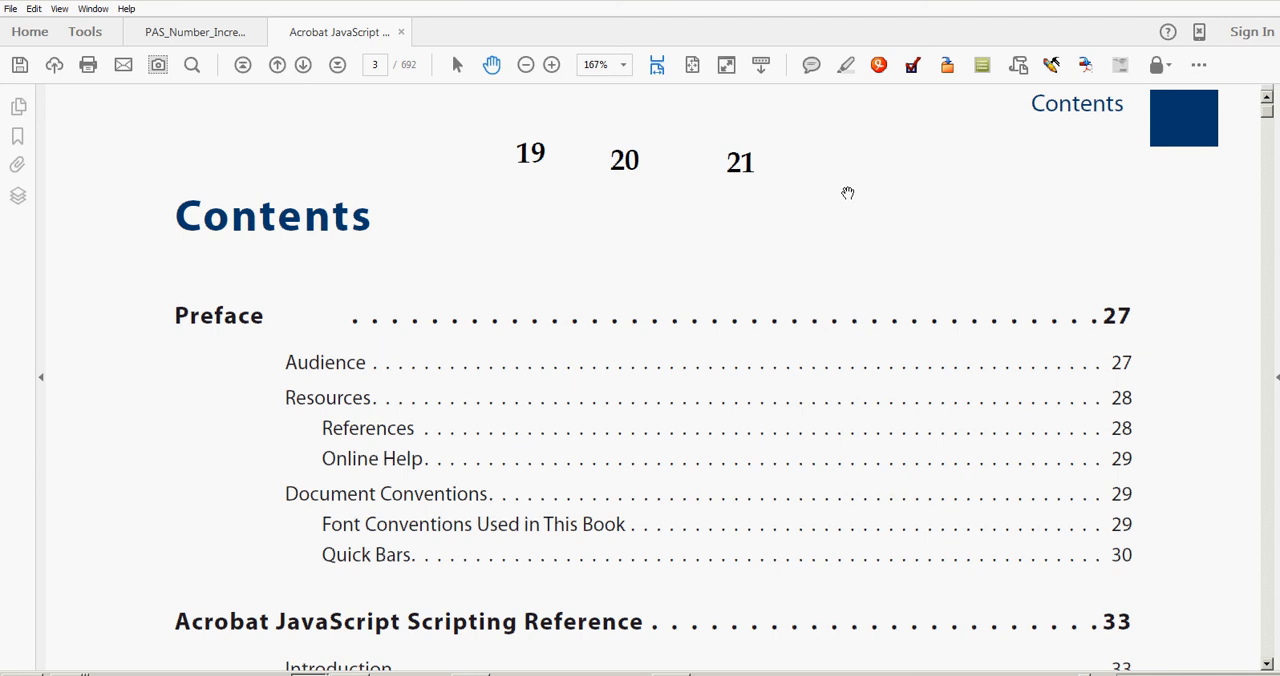
mouse_move(838, 196)
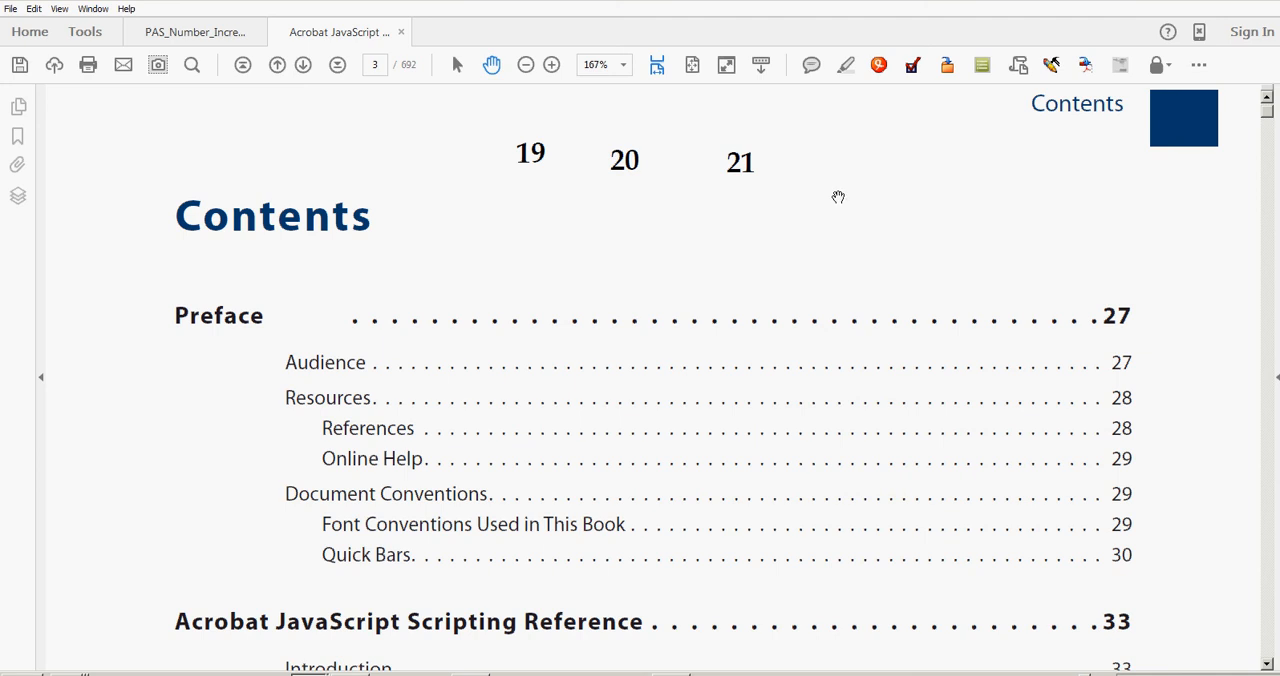
mouse_move(836, 196)
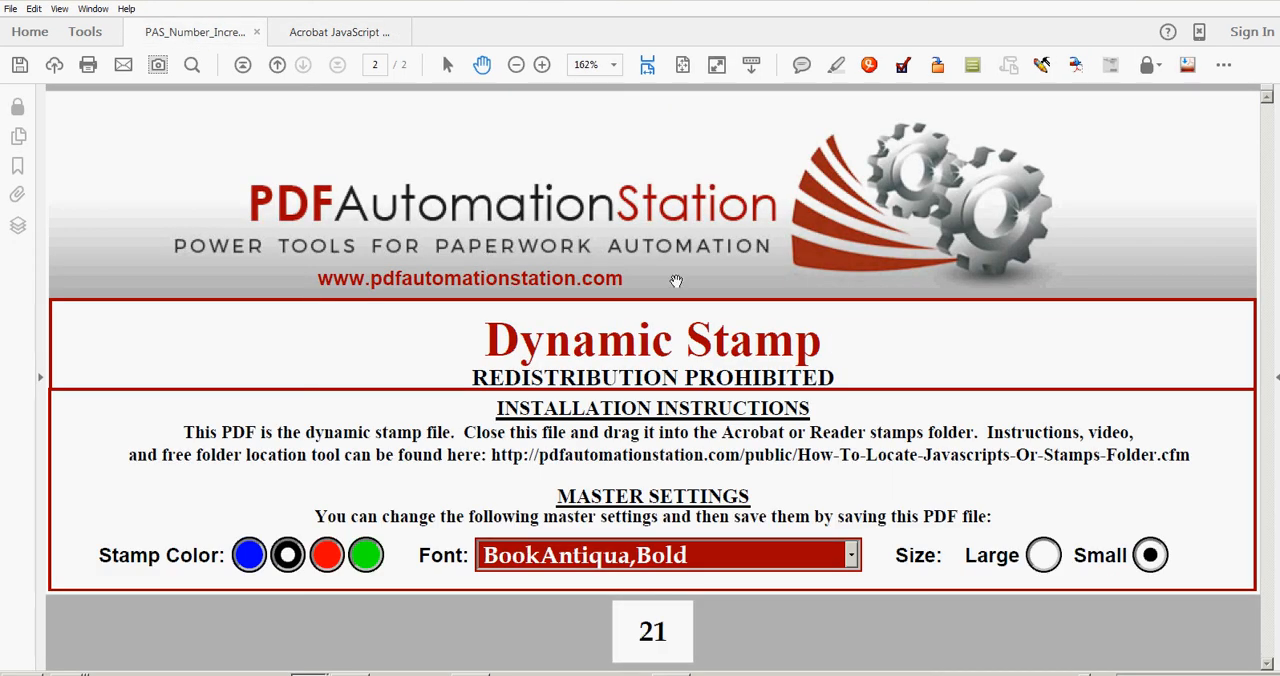
mouse_move(818, 276)
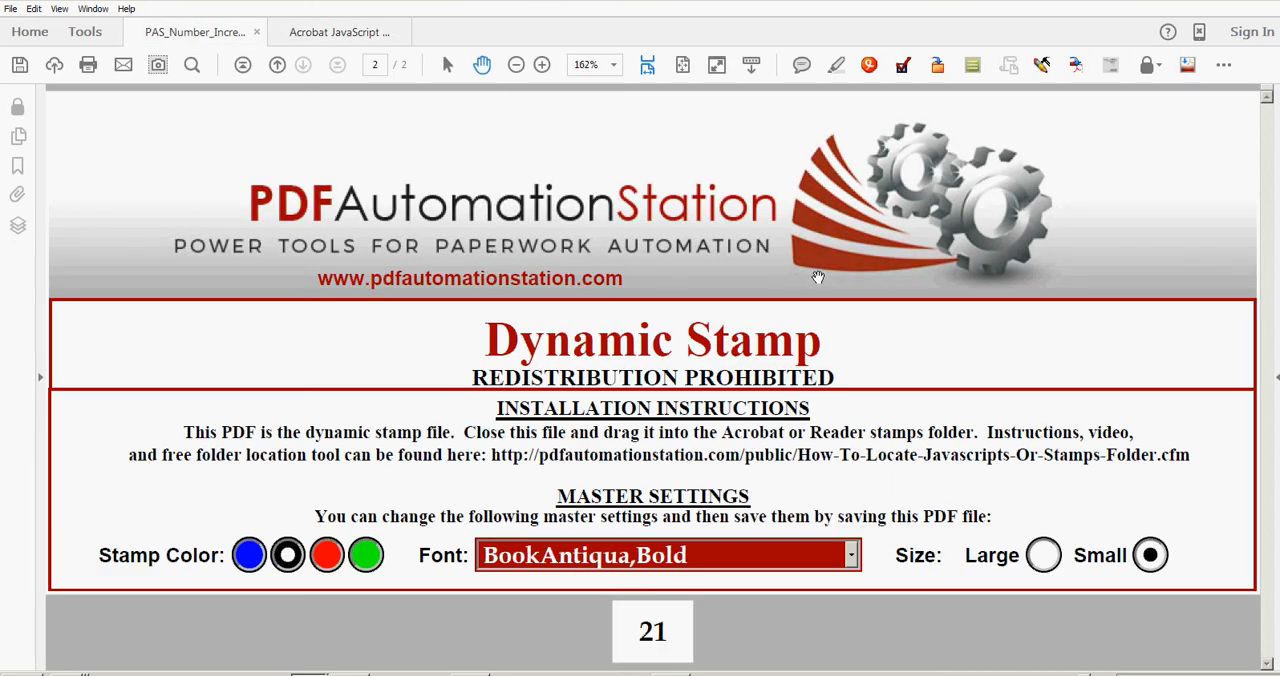